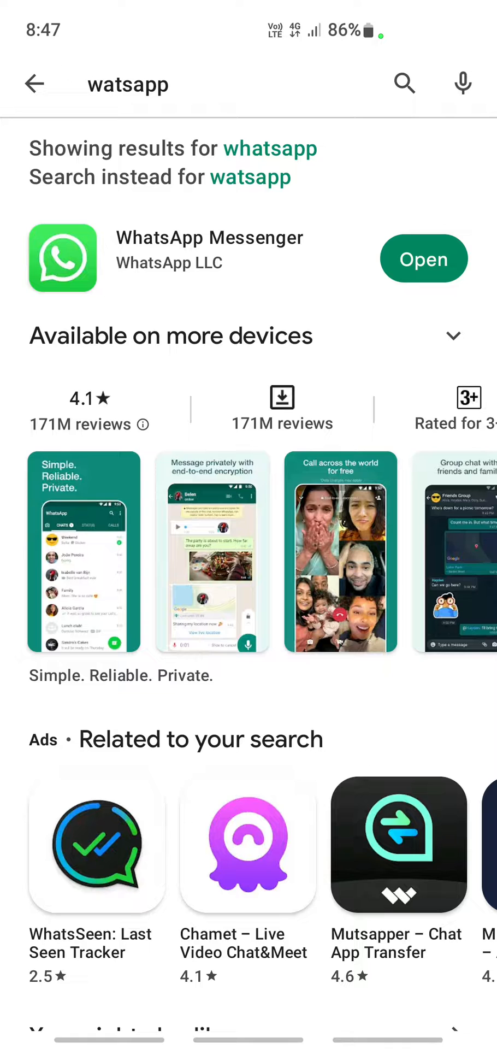
Leave the Play Store after confirming WhatsApp Messenger shows Open, returning home
click(32, 84)
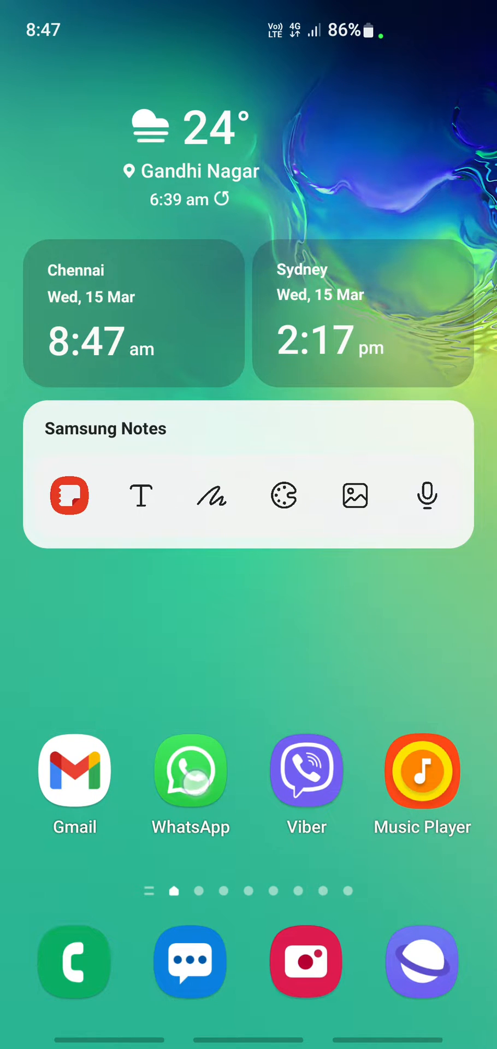
Open WhatsApp's app info from its home-screen icon and view its granted permissions
click(191, 771)
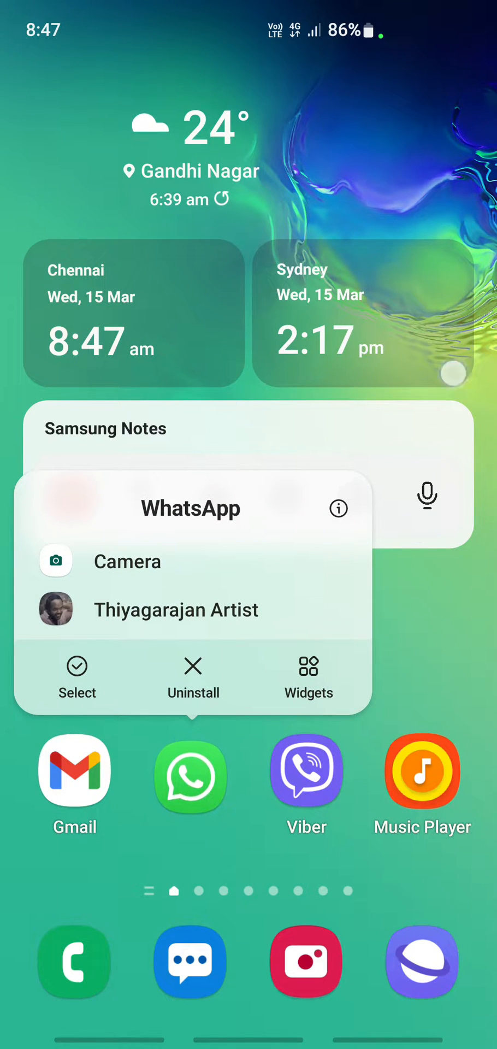
click(338, 508)
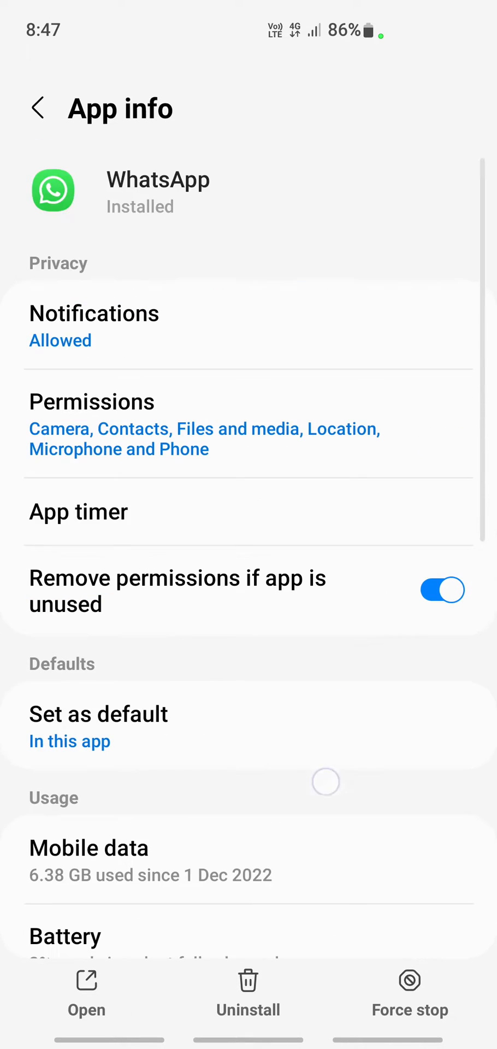
scroll(down, 3)
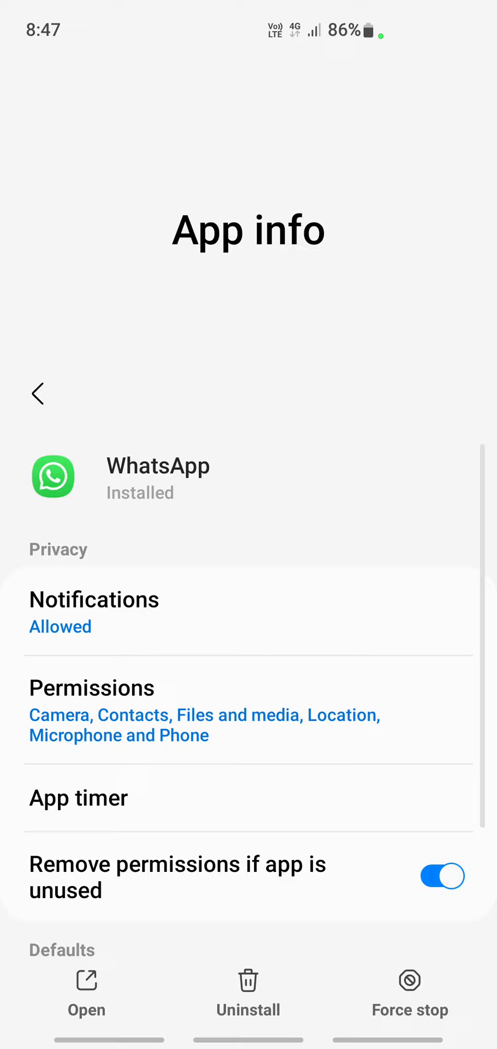
scroll(down, 3)
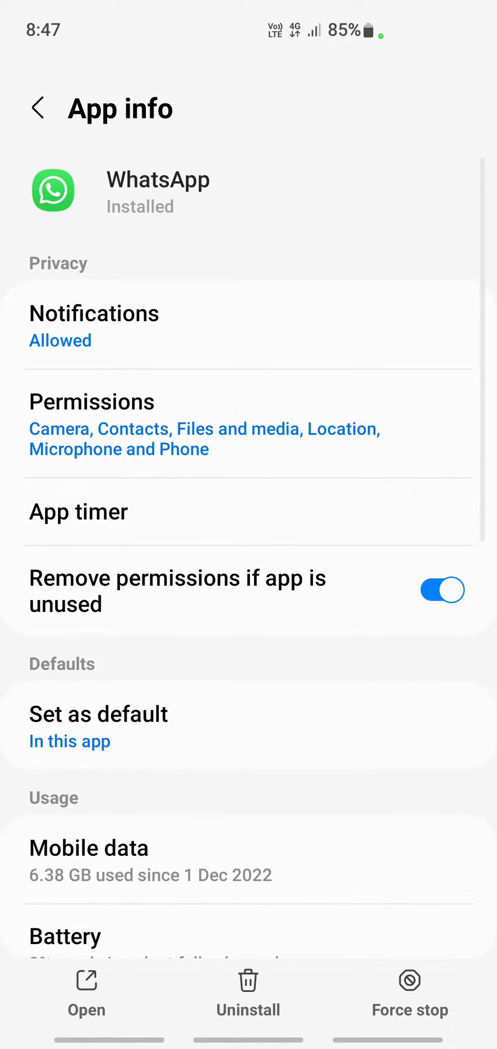
click(91, 402)
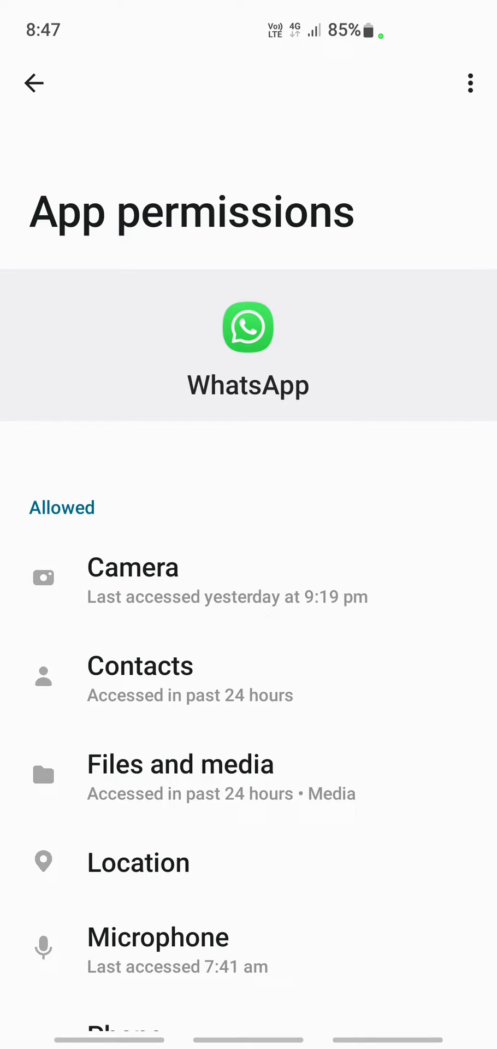
Go back from WhatsApp's permissions list to its app info page
click(34, 83)
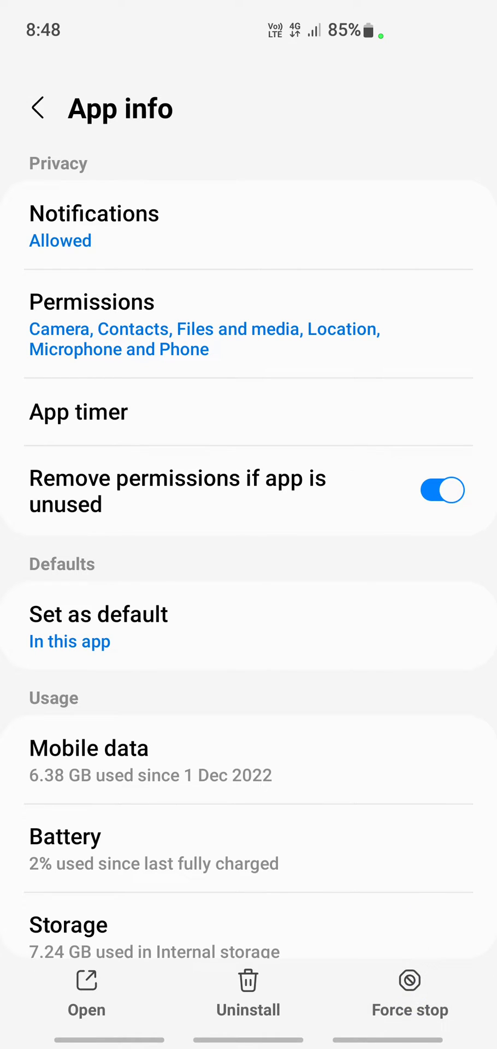
Scroll WhatsApp's app info to review mobile data, battery, storage and memory usage
scroll(down, 3)
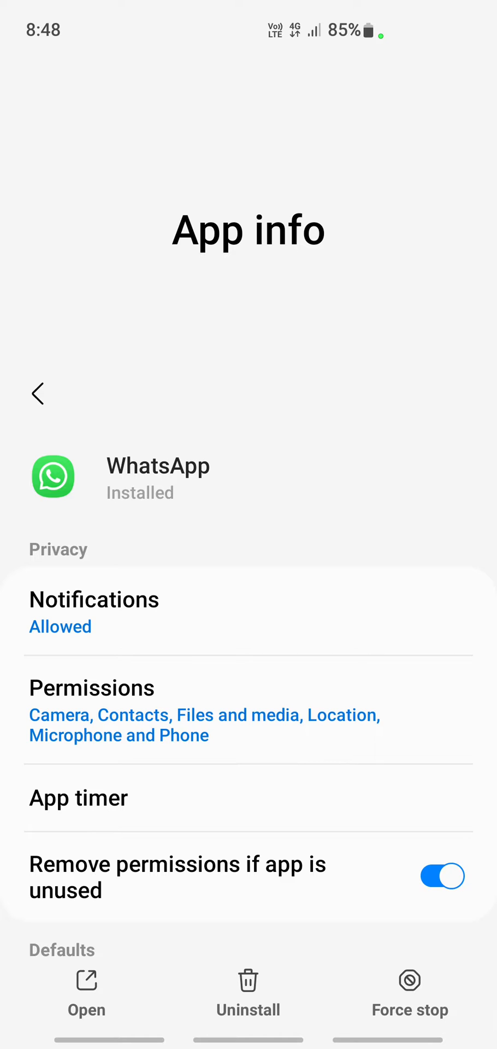
scroll(down, 3)
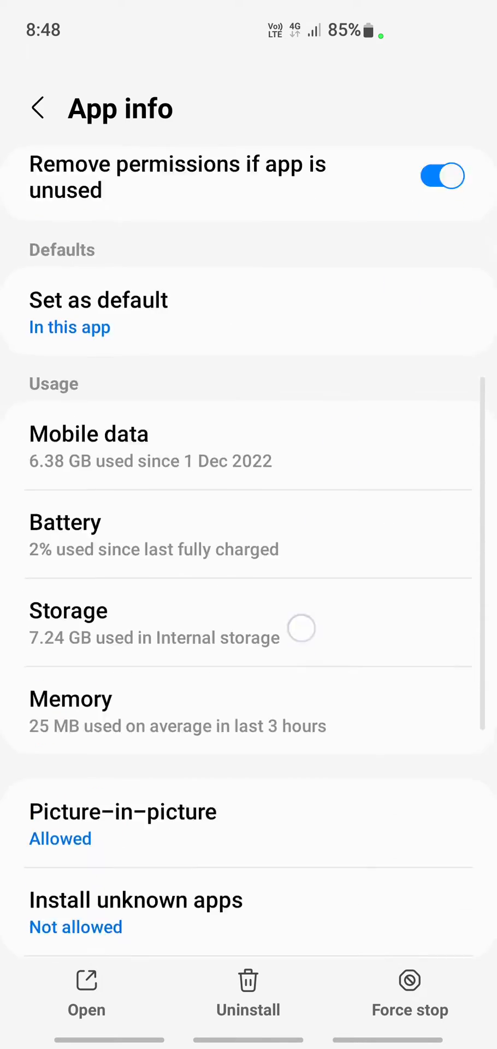
scroll(down, 3)
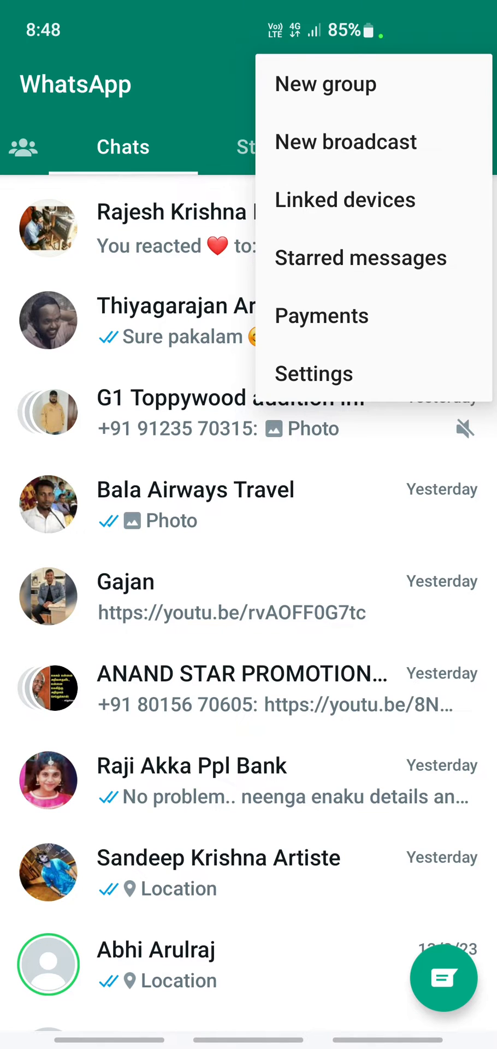
Open WhatsApp's Settings, then Chats, then the Chat backup settings
click(314, 373)
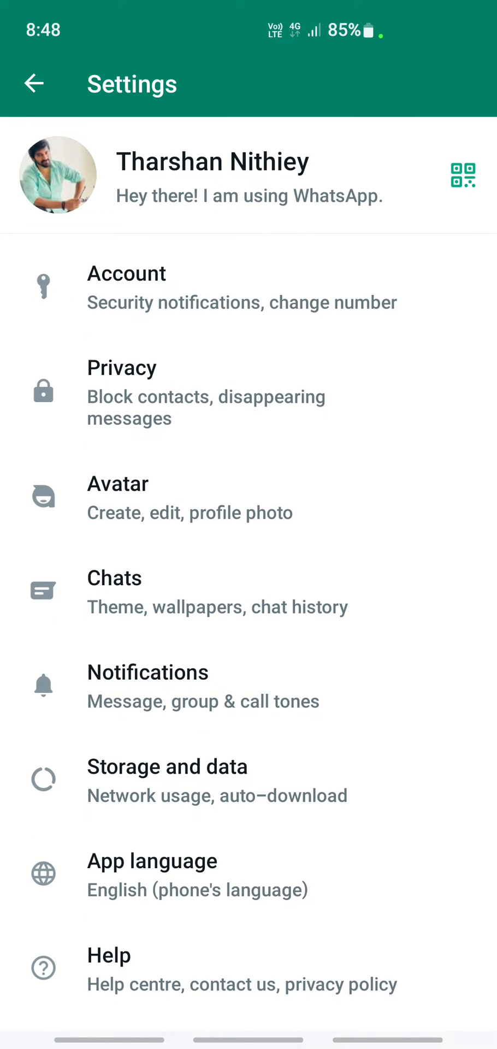
click(114, 578)
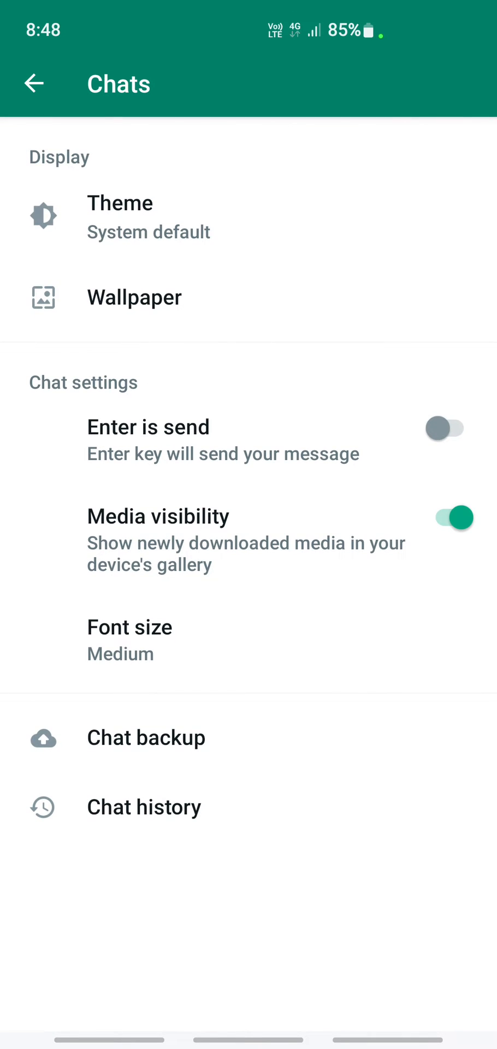
click(146, 737)
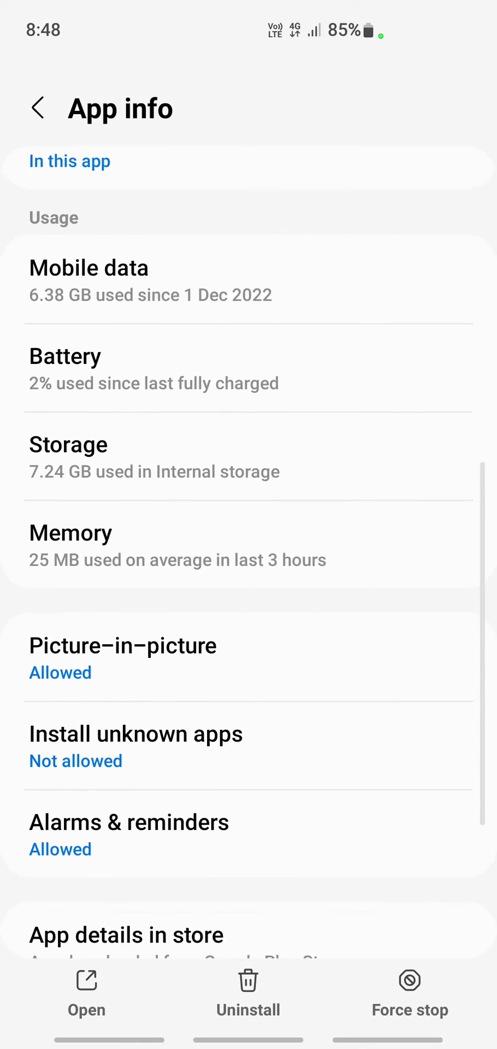
Open WhatsApp's Storage page showing 7.16 GB data, 10.05 MB cache, with Clear options
scroll(down, 3)
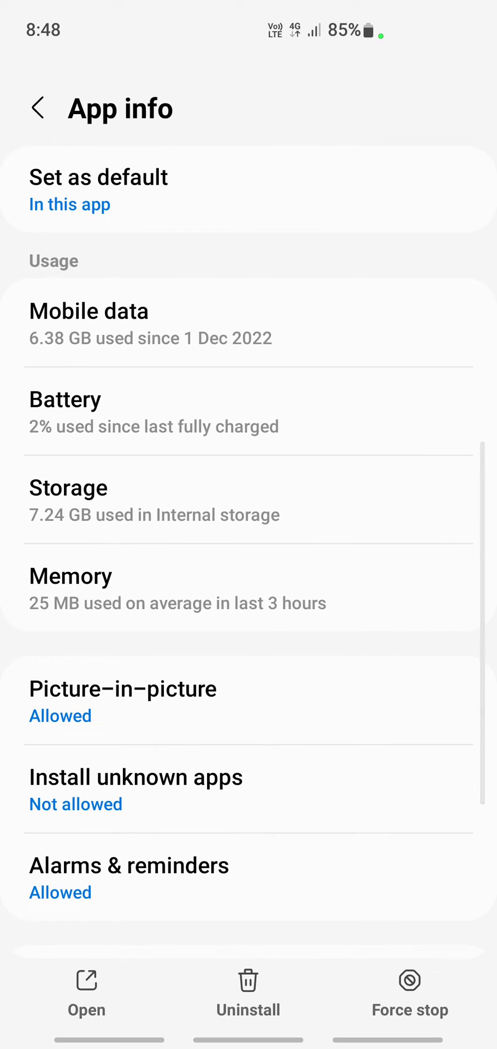
click(68, 500)
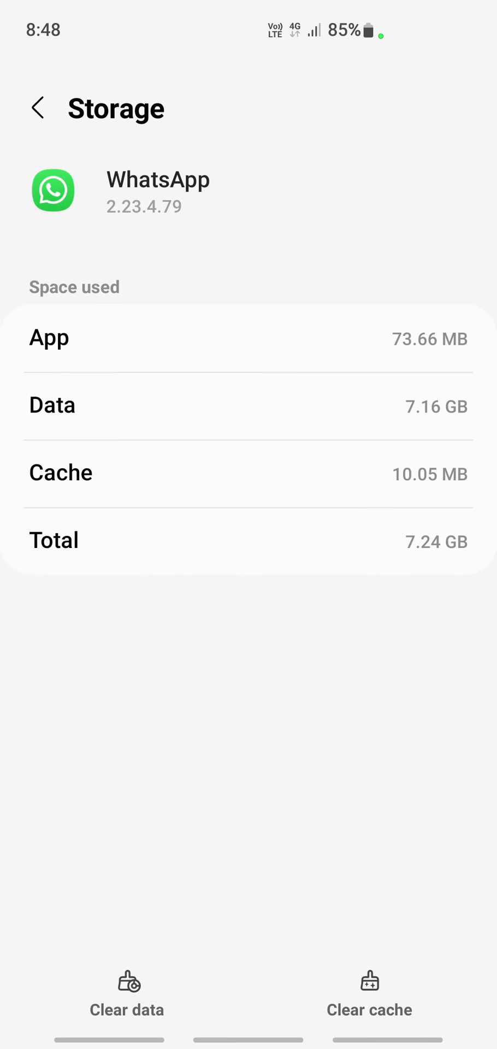